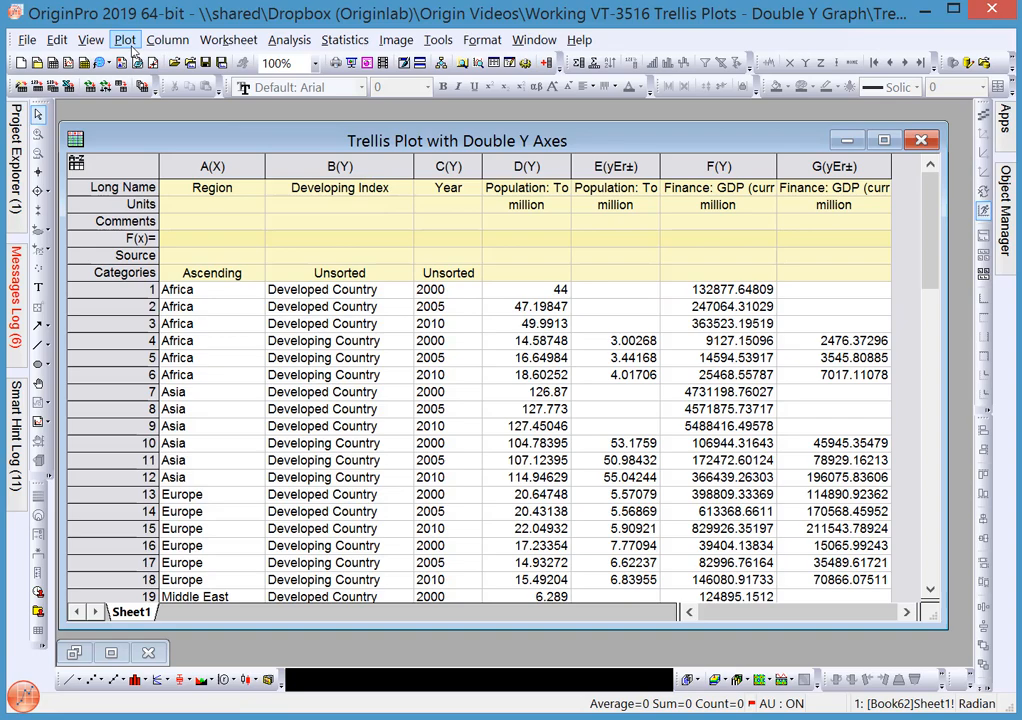
- Choose Double Y Trellis Plot from the Plot menu's 2D gallery
{"action": "left_click", "coordinate": [125, 39]}
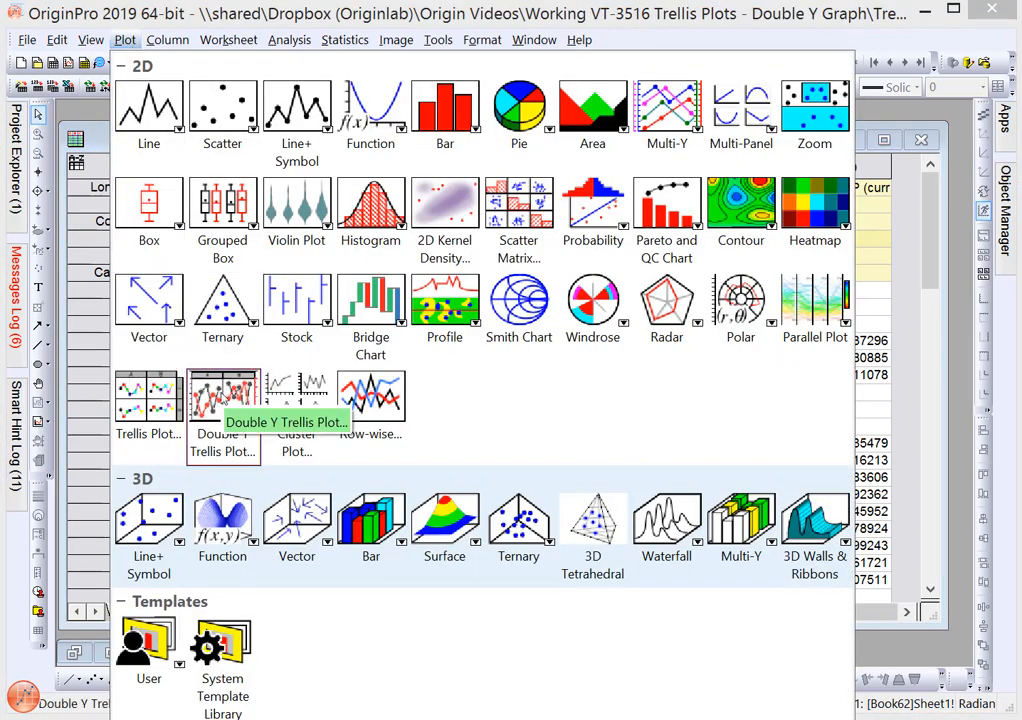
{"action": "left_click", "coordinate": [222, 400]}
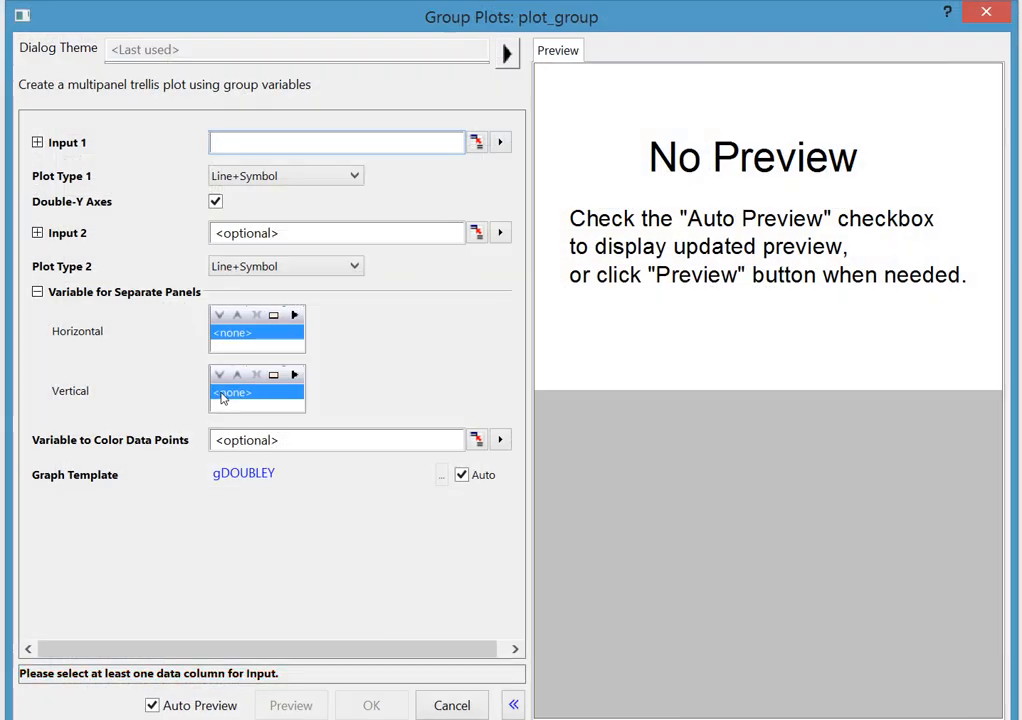
- Keep Double-Y Axes on, with population columns D–E as Input 1 and GDP columns F–G as Input 2
{"action": "left_click", "coordinate": [215, 201]}
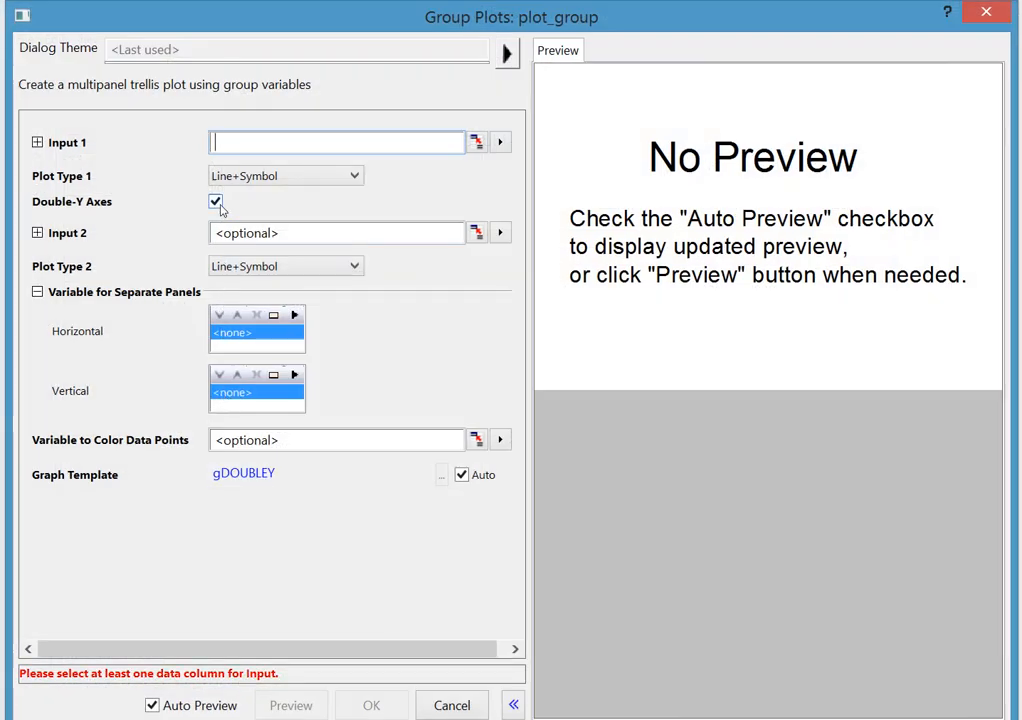
{"action": "left_click", "coordinate": [217, 202]}
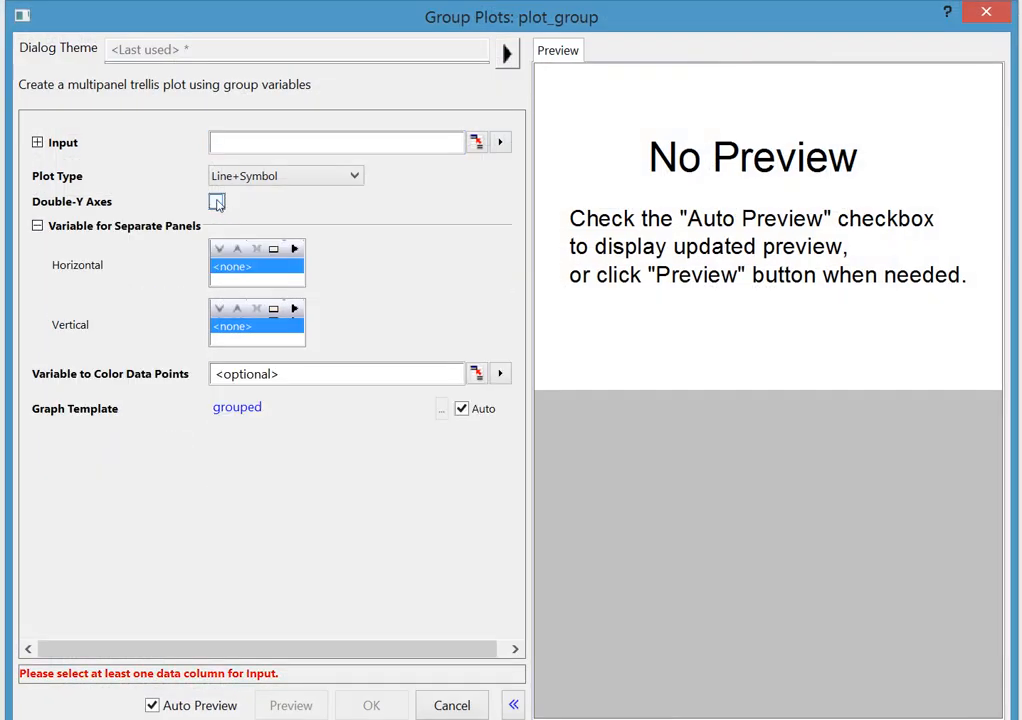
{"action": "left_click", "coordinate": [217, 201]}
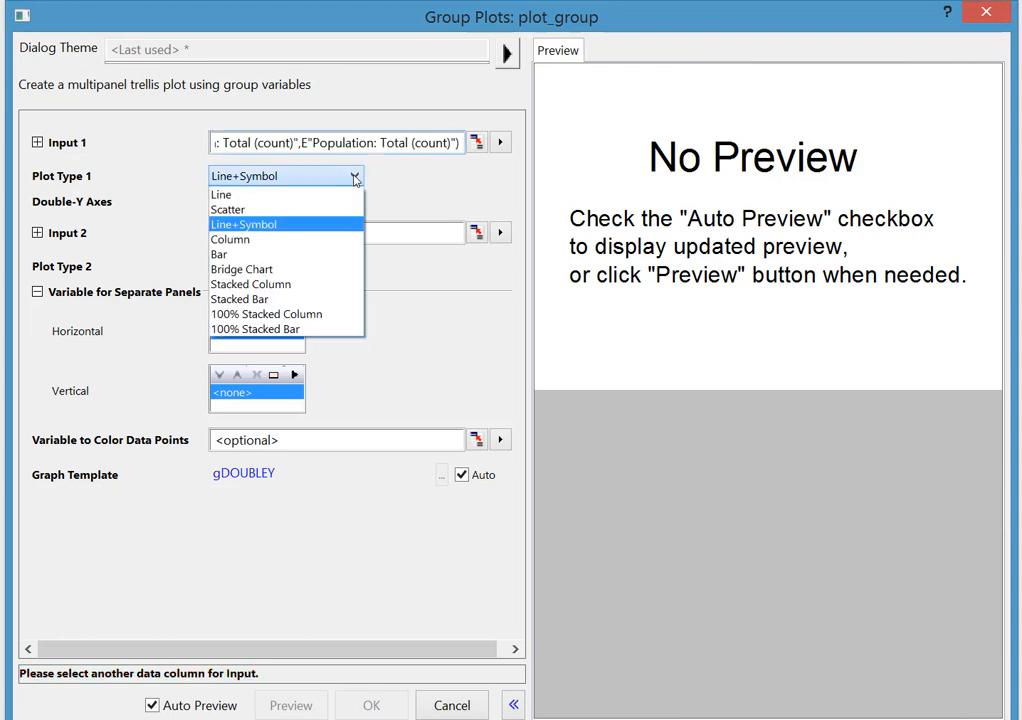
{"action": "left_click", "coordinate": [243, 223]}
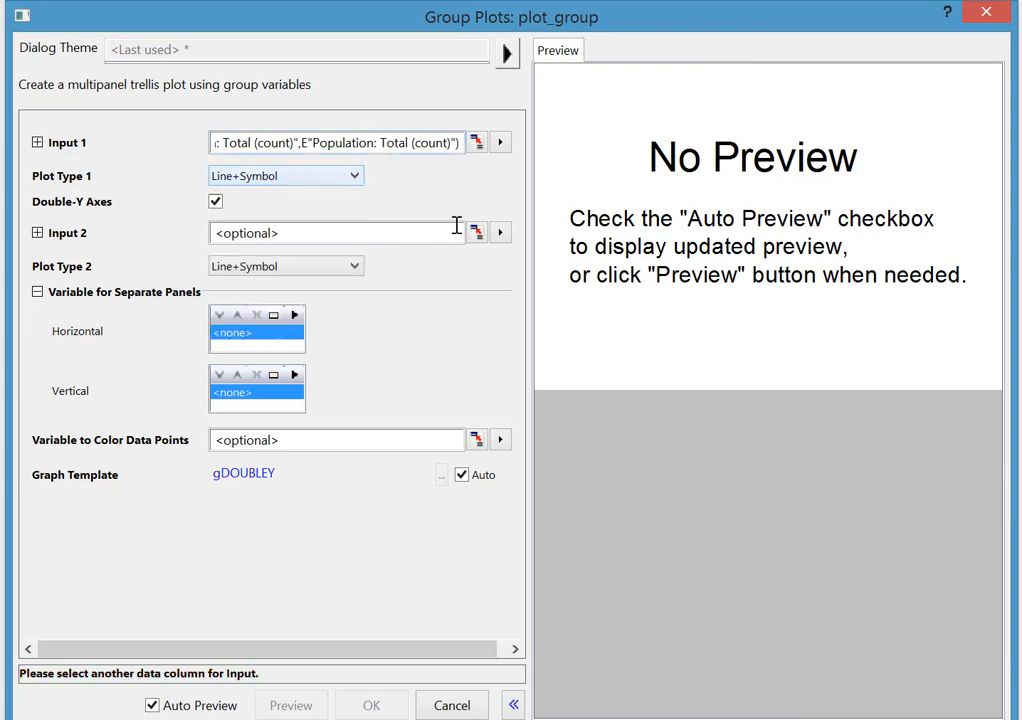
{"action": "left_click", "coordinate": [500, 232]}
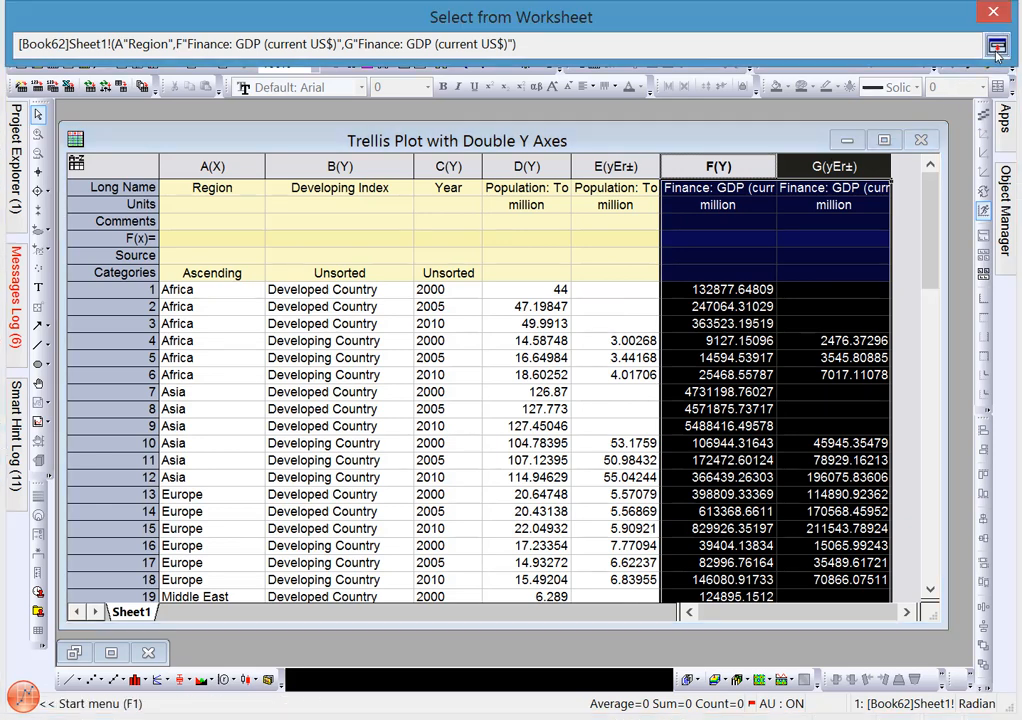
{"action": "left_click", "coordinate": [997, 47]}
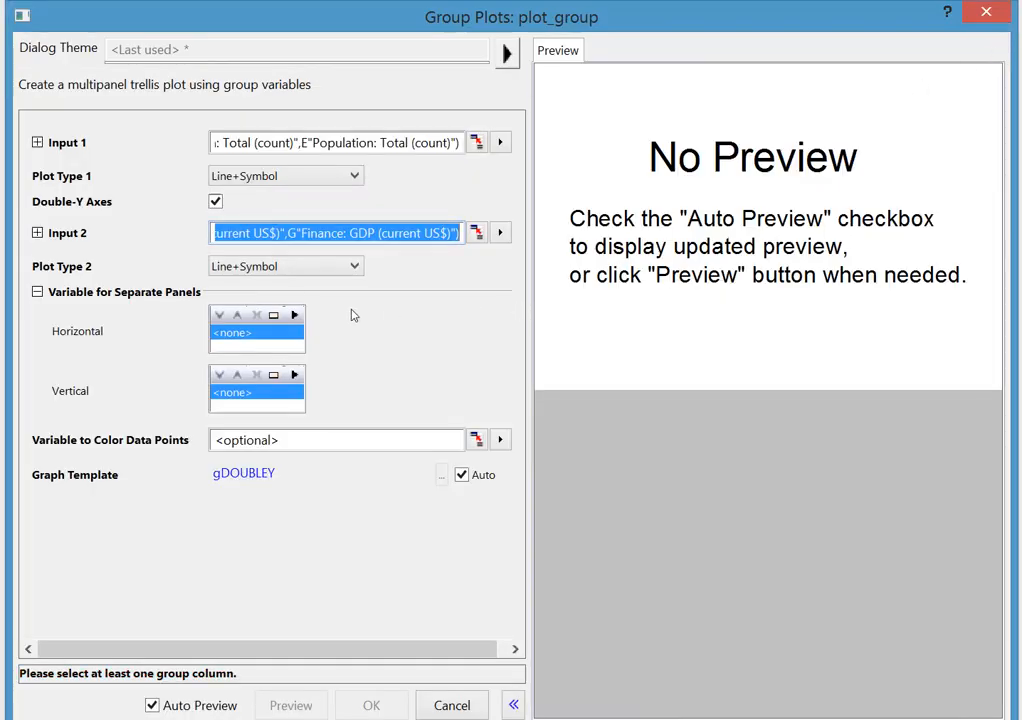
- Set horizontal panels to Year and vertical panels to Developing Index, then create the graph
{"action": "left_click", "coordinate": [294, 315]}
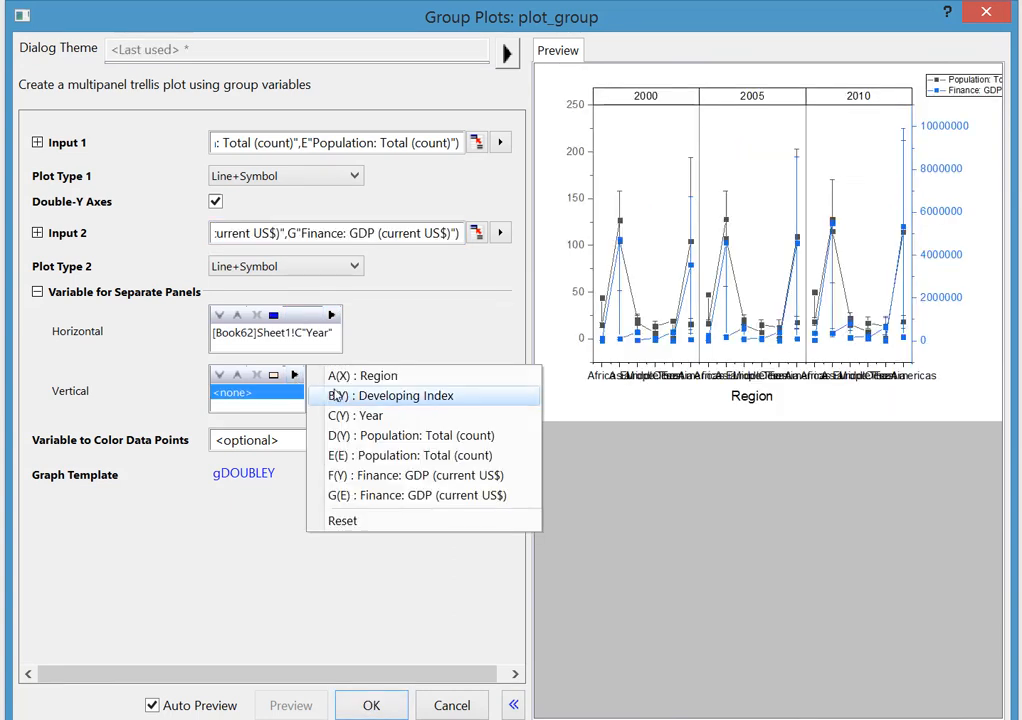
{"action": "left_click", "coordinate": [403, 395]}
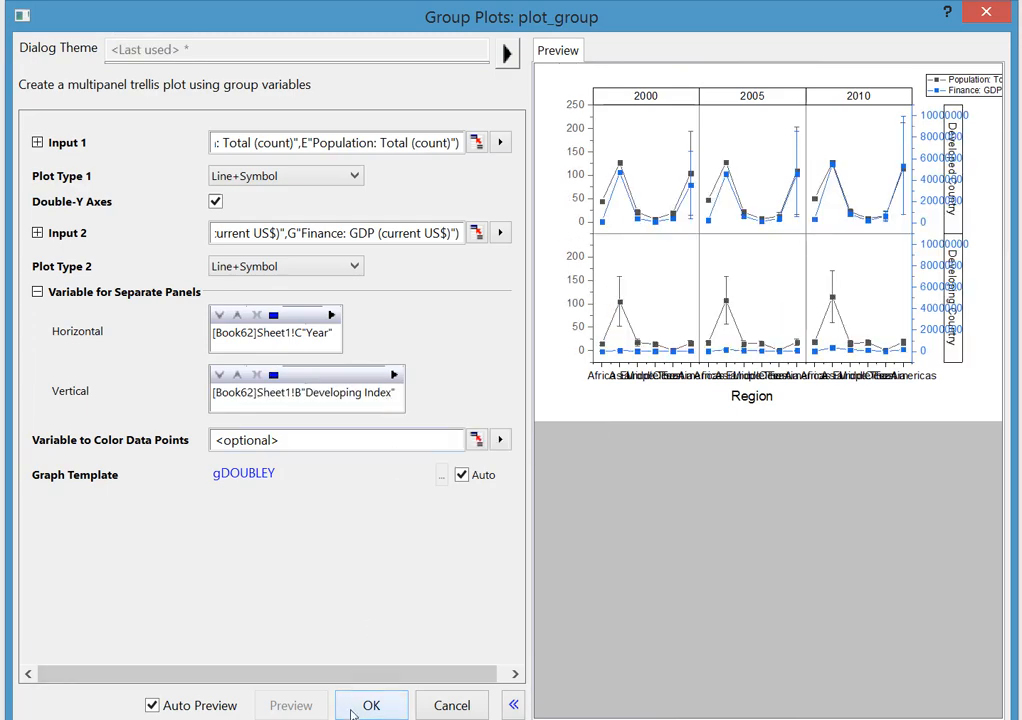
{"action": "left_click", "coordinate": [371, 705]}
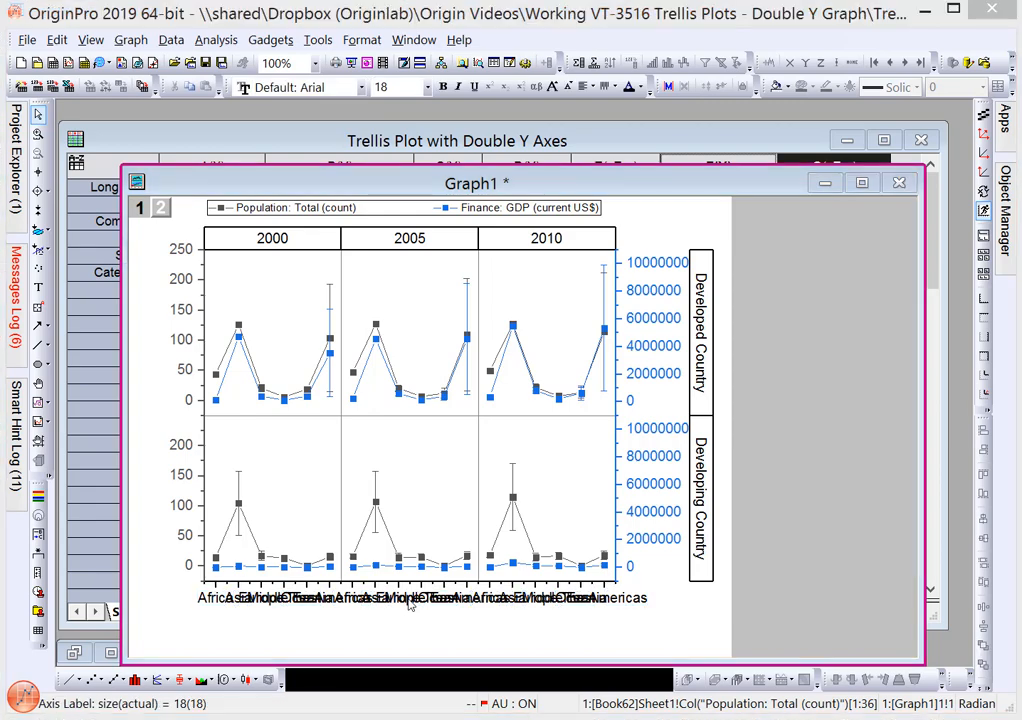
- Rotate the bottom axis region tick labels to 60 degrees
{"action": "double_click", "coordinate": [410, 597]}
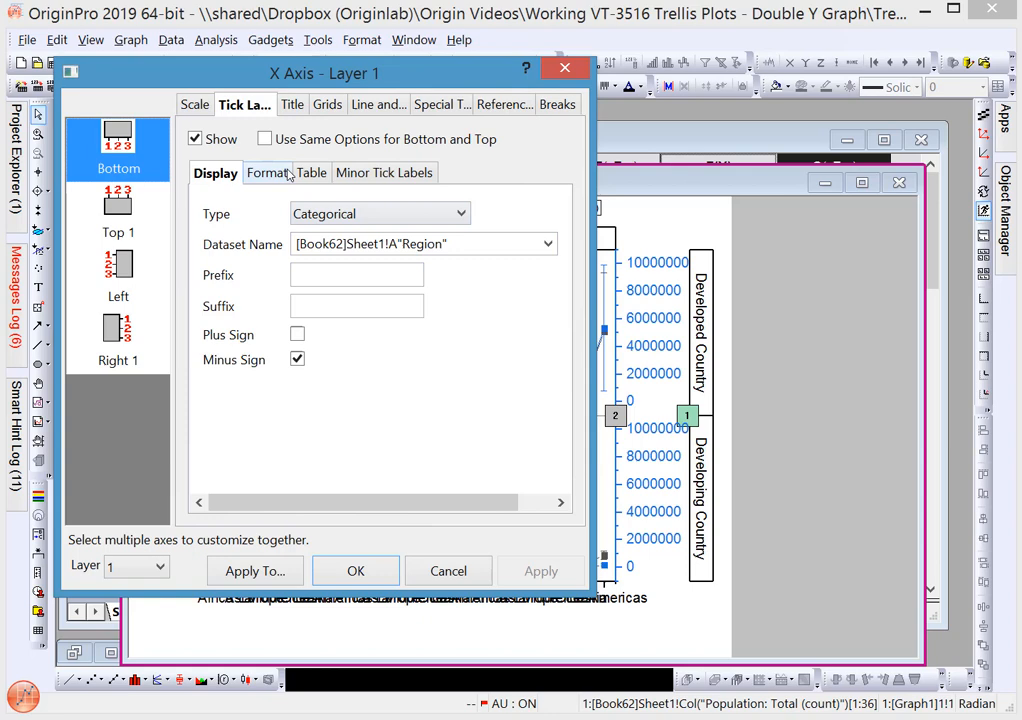
{"action": "left_click", "coordinate": [266, 172]}
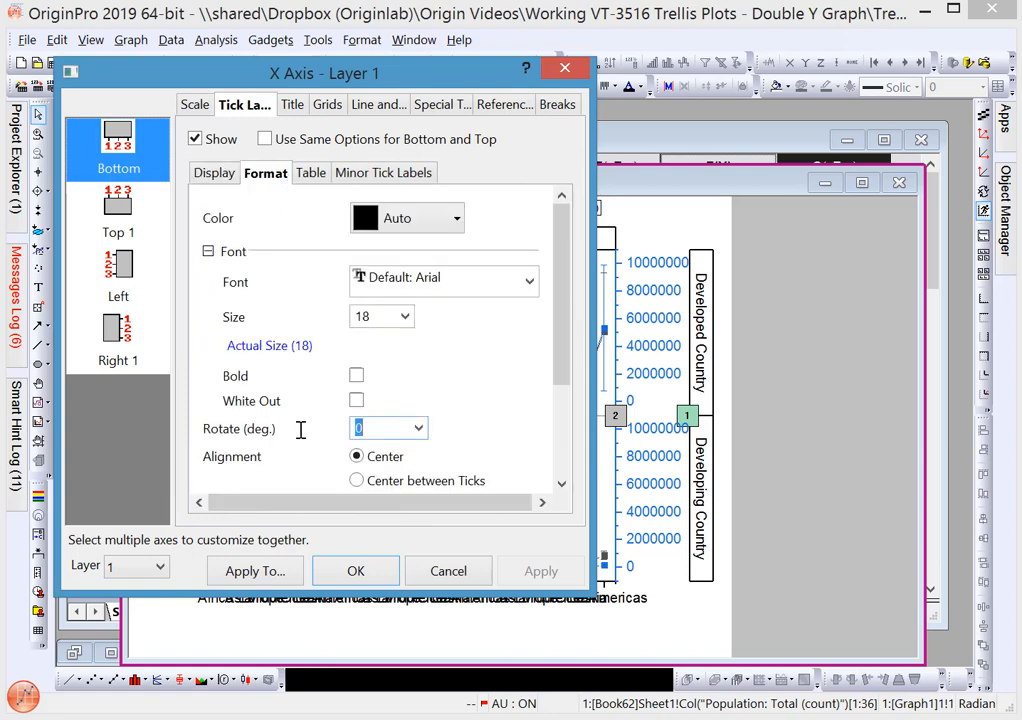
{"action": "type", "text": "60"}
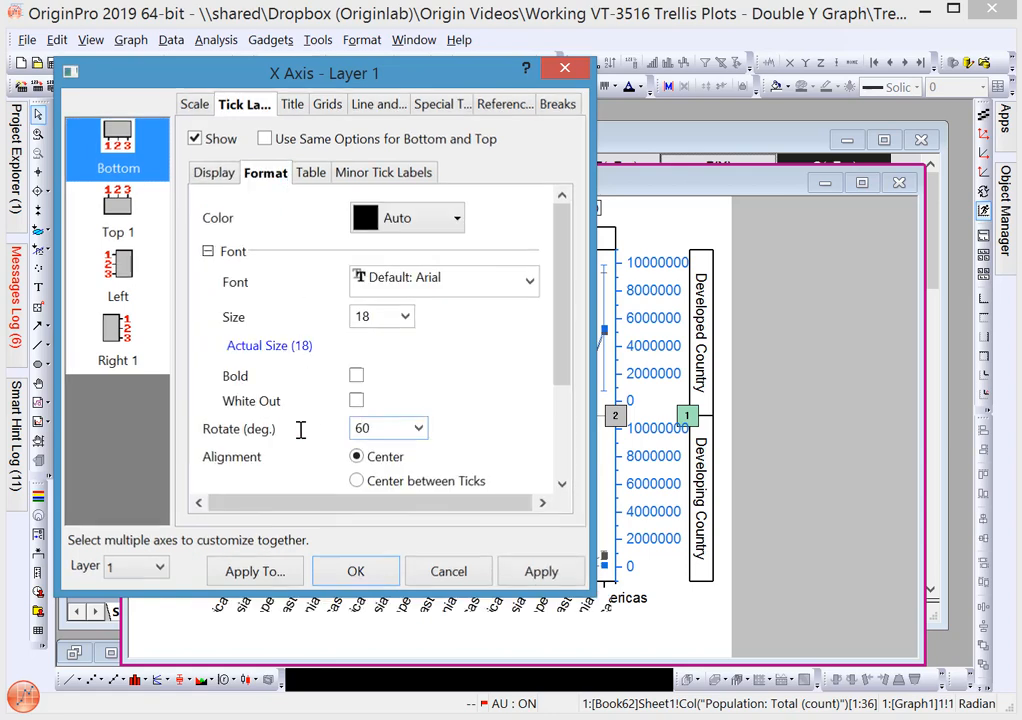
{"action": "left_click", "coordinate": [355, 571]}
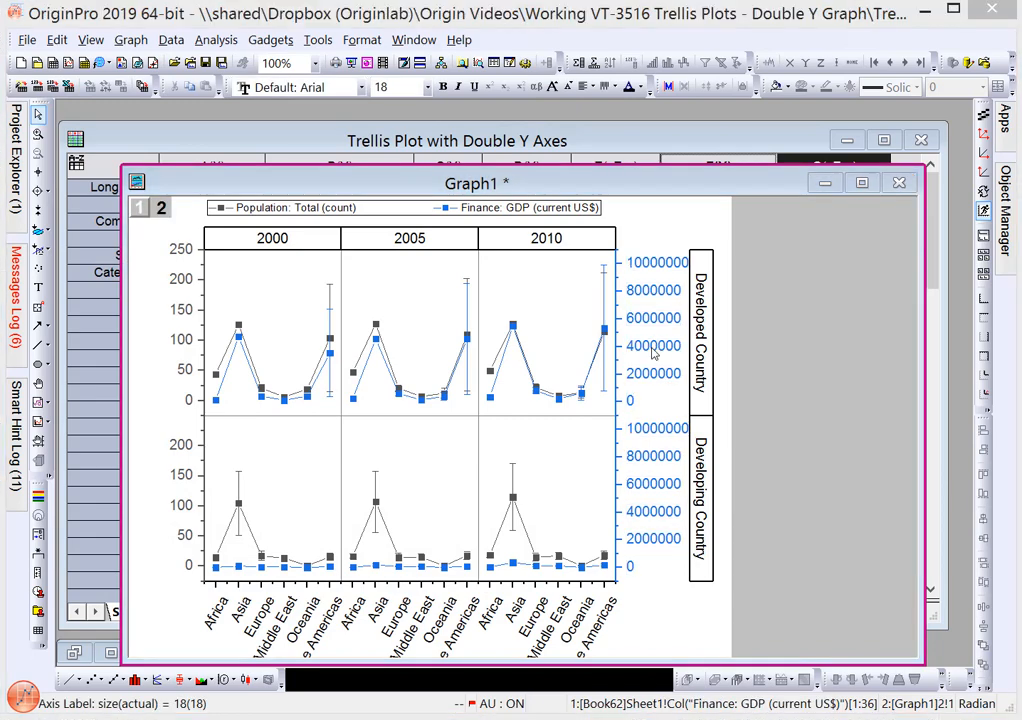
- Set the right GDP axis tick labels to Custom display format E.1*, reading 2M–10M
{"action": "double_click", "coordinate": [654, 345]}
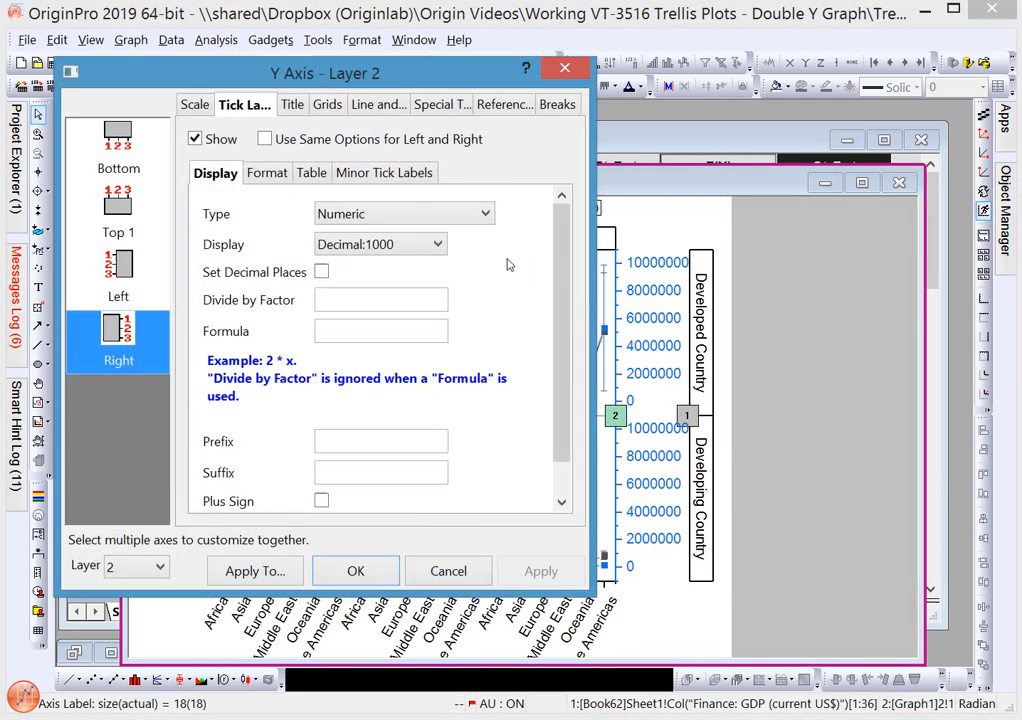
{"action": "left_click", "coordinate": [378, 243]}
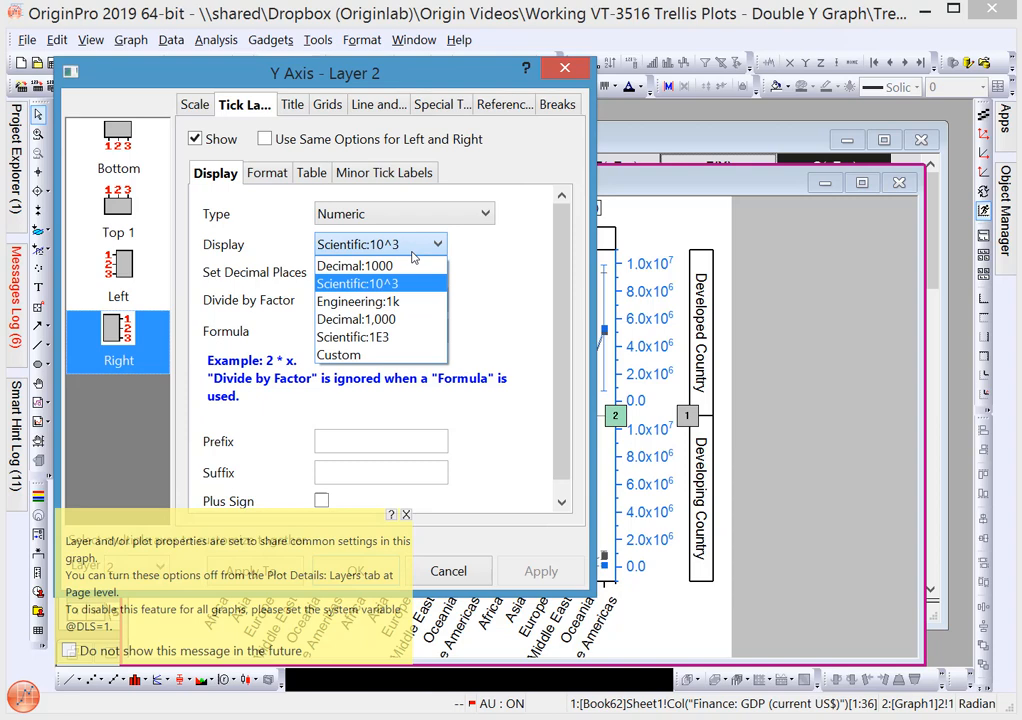
{"action": "left_click", "coordinate": [339, 355]}
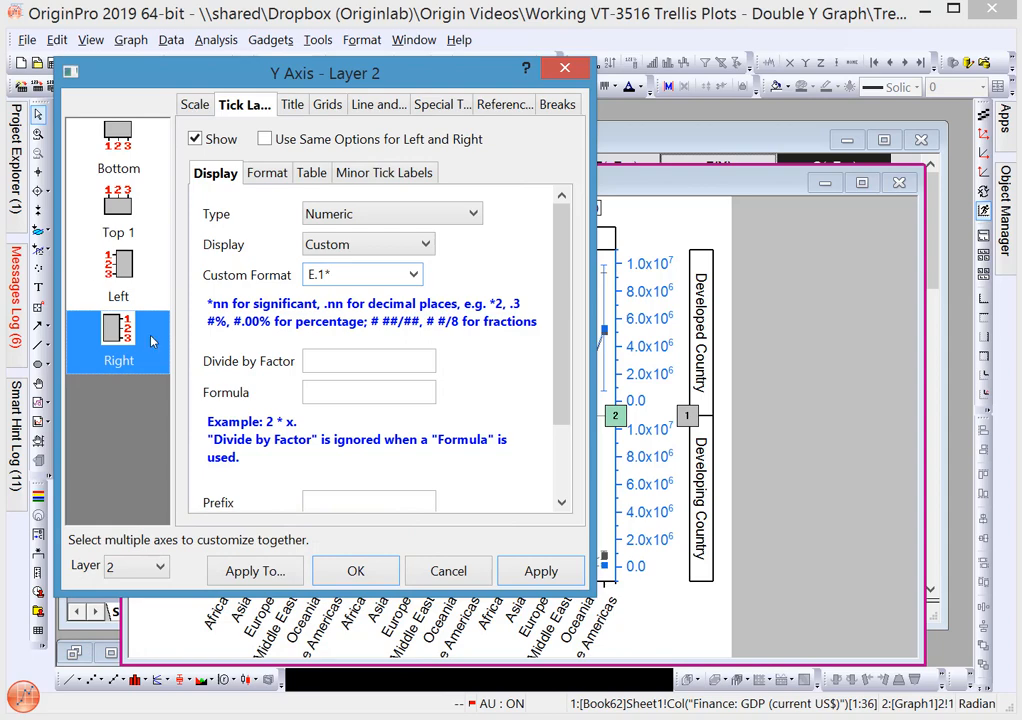
{"action": "left_click", "coordinate": [355, 570]}
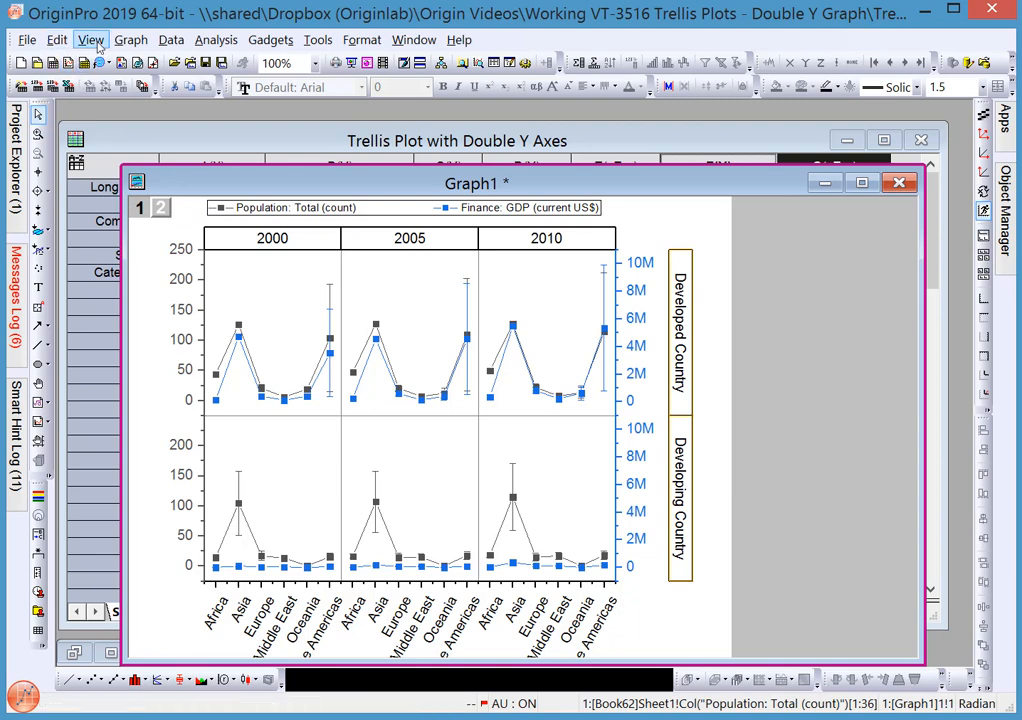
- Fit layers to page with a 2% margin, keeping aspect ratios, then select the Developing Index banner
{"action": "left_click", "coordinate": [131, 39]}
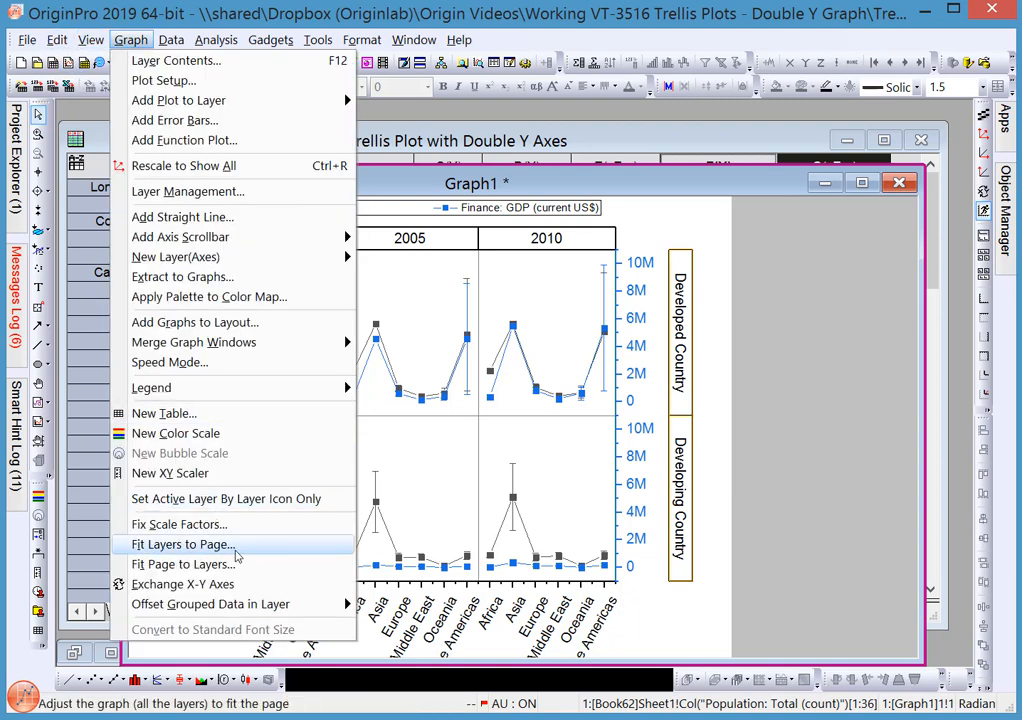
{"action": "left_click", "coordinate": [181, 544]}
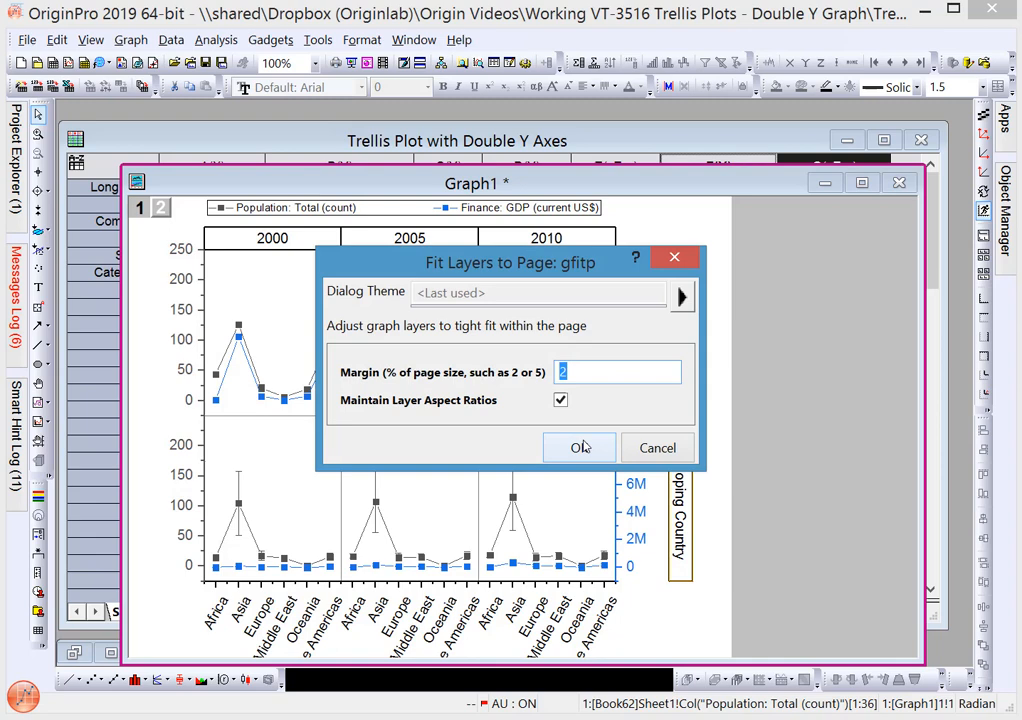
{"action": "left_click", "coordinate": [579, 447]}
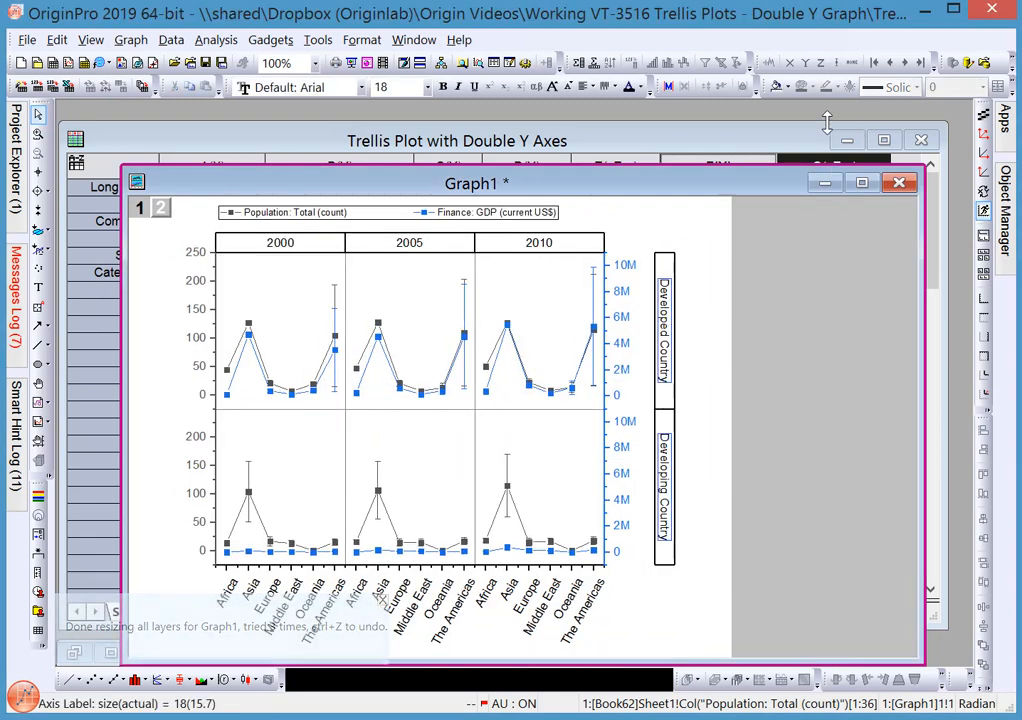
{"action": "left_click", "coordinate": [785, 87]}
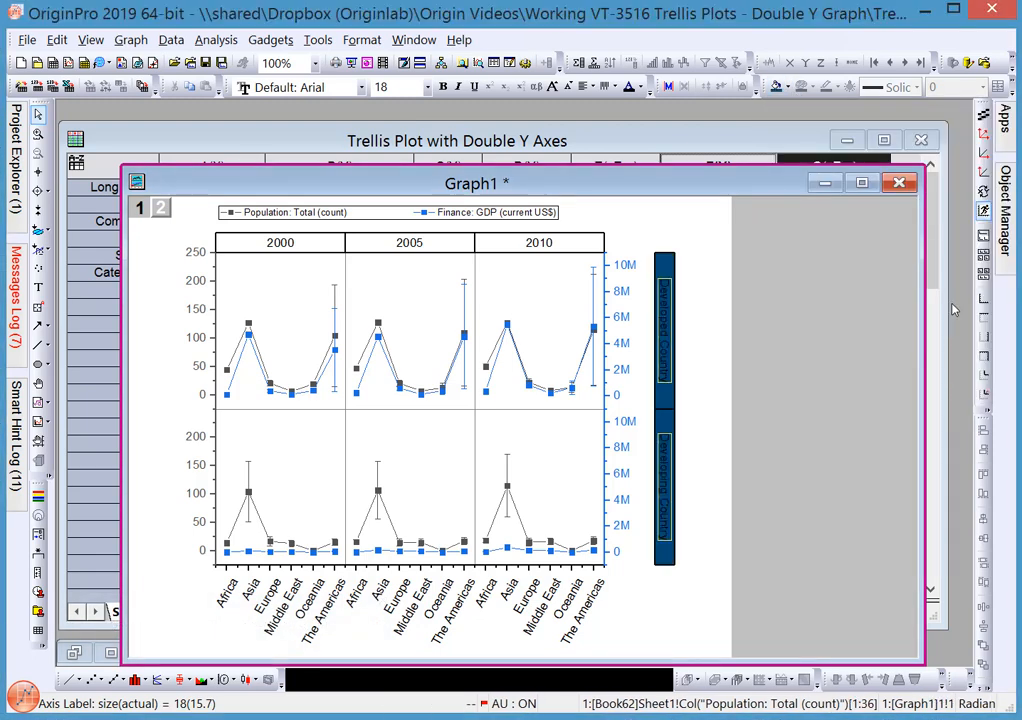
{"action": "mouse_move", "coordinate": [630, 86]}
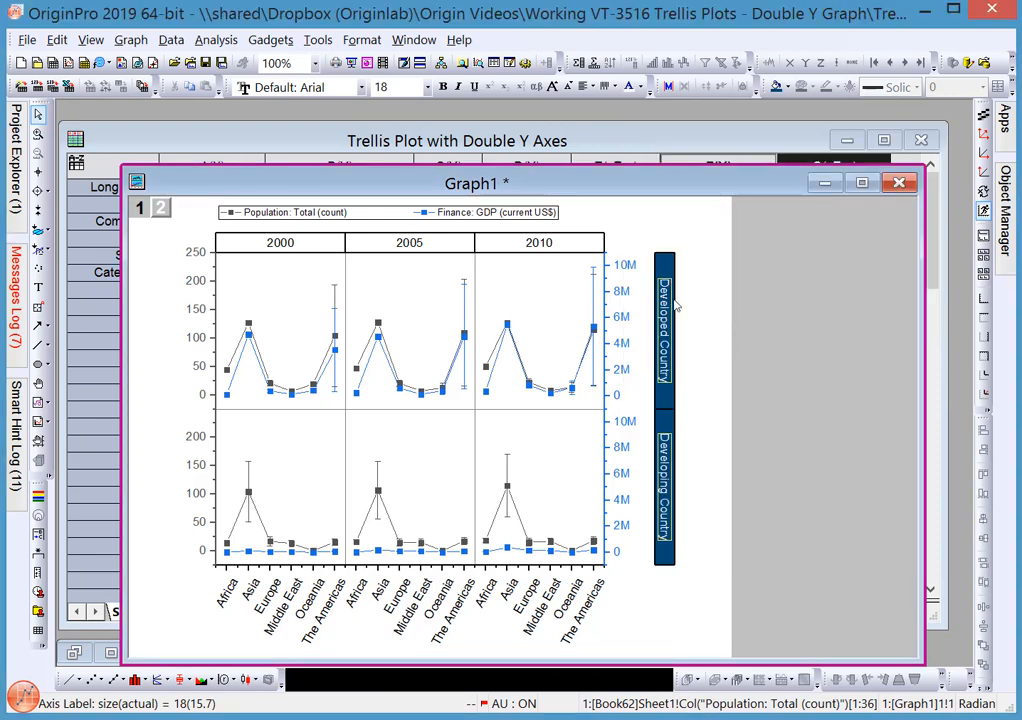
- Copy the side banner's format and paste it onto the top Year banner
{"action": "right_click", "coordinate": [665, 315]}
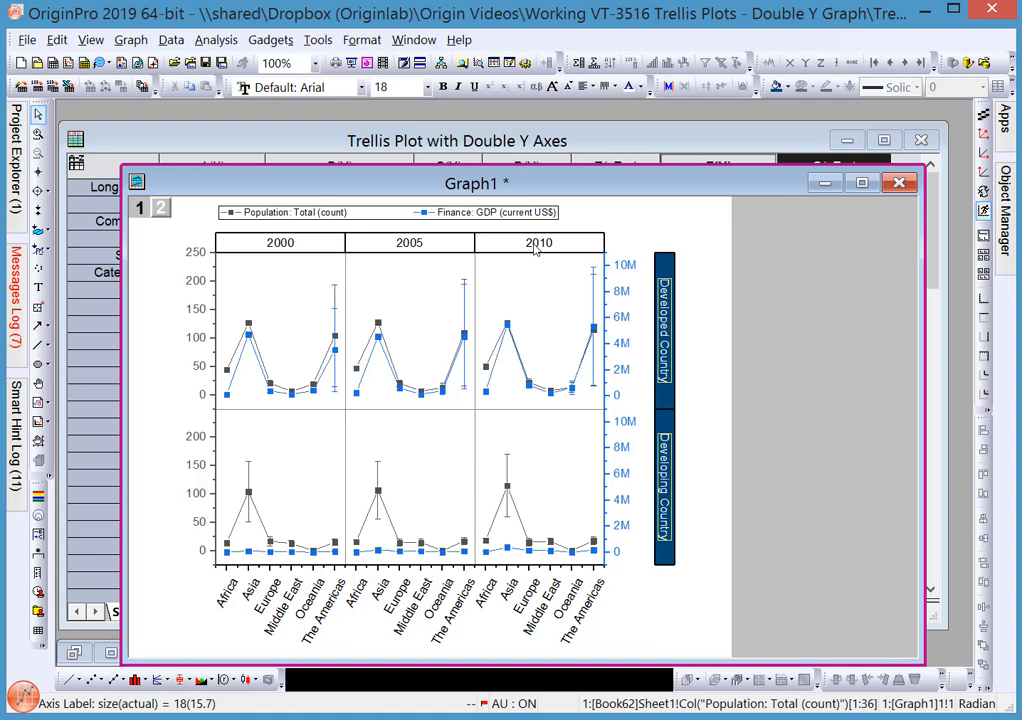
{"action": "right_click", "coordinate": [540, 248]}
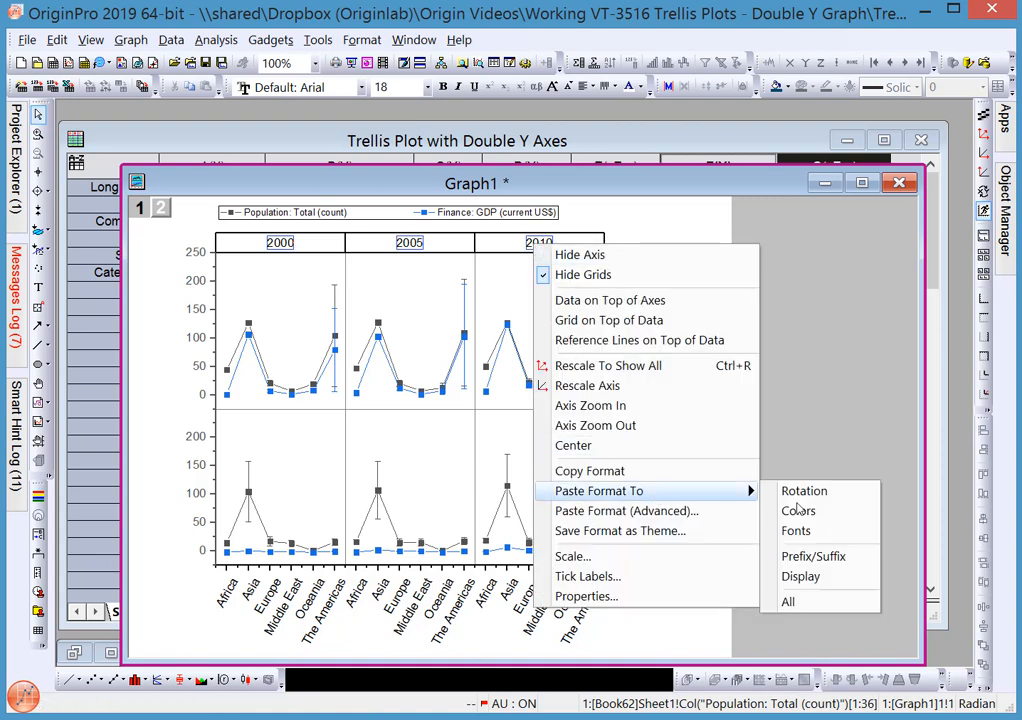